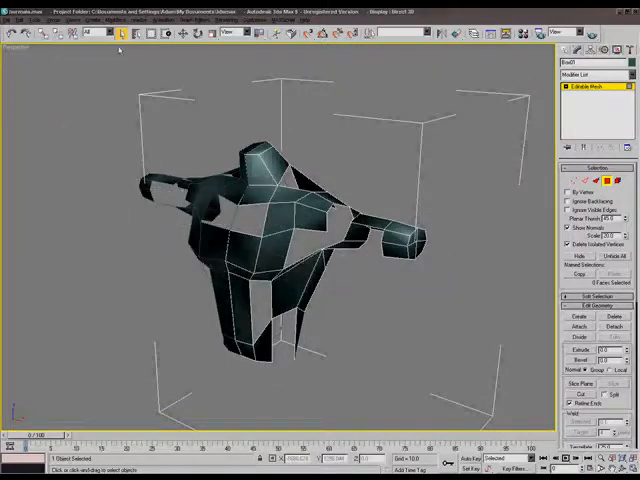
Step: Reset the scene with New All, discarding the previous mesh model
{"action": "left_click", "coordinate": [13, 19]}
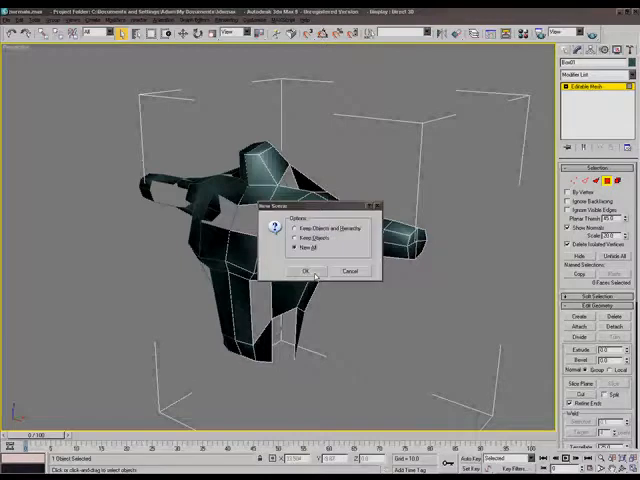
{"action": "left_click", "coordinate": [299, 270]}
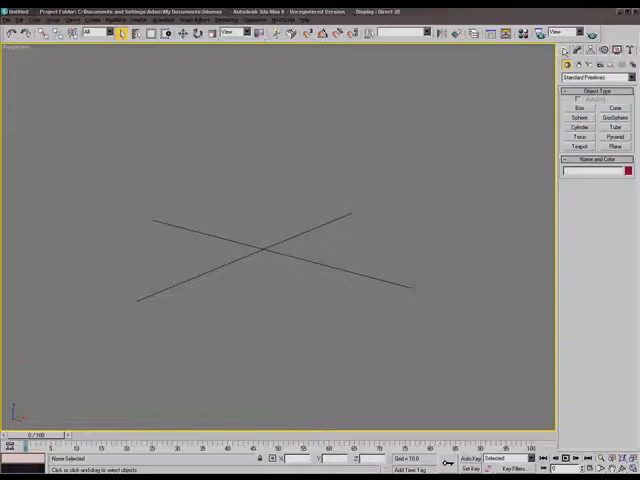
Step: Create a box primitive in the Perspective viewport
{"action": "left_click", "coordinate": [578, 108]}
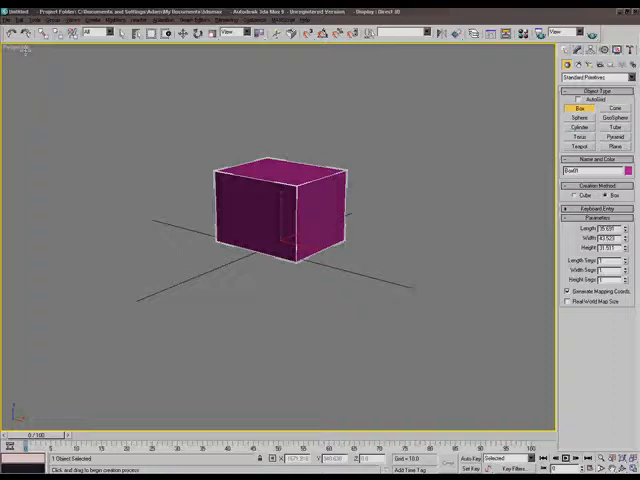
{"action": "left_click", "coordinate": [18, 32]}
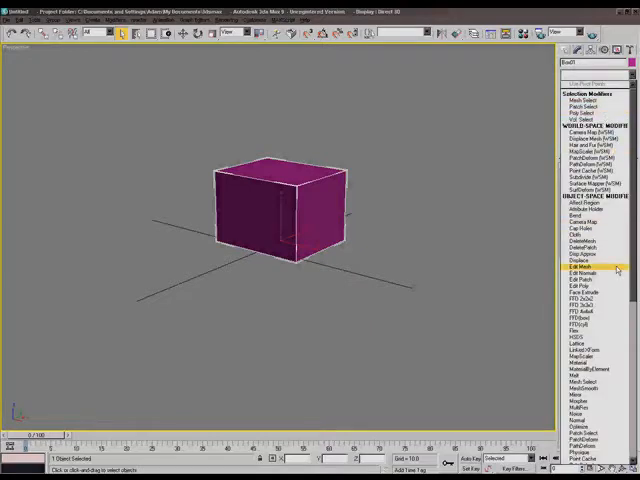
Step: Apply an Edit Mesh modifier to the box and enter Vertex sub-object mode
{"action": "left_click", "coordinate": [590, 267]}
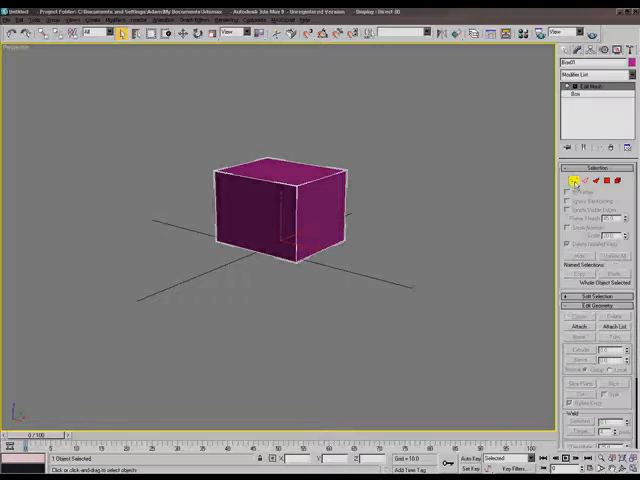
{"action": "left_click", "coordinate": [578, 179]}
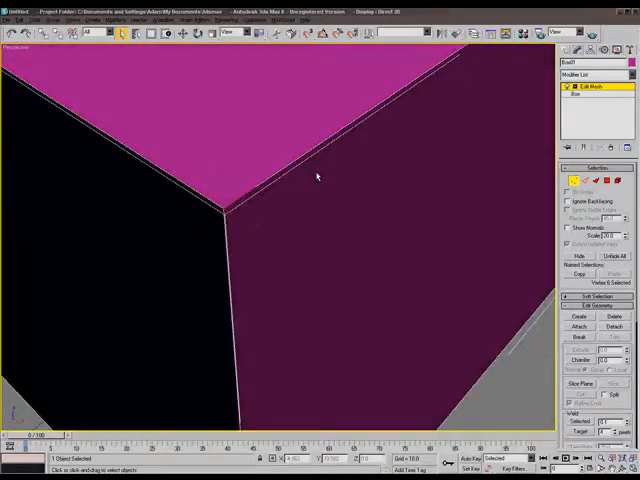
{"action": "mouse_move", "coordinate": [311, 174]}
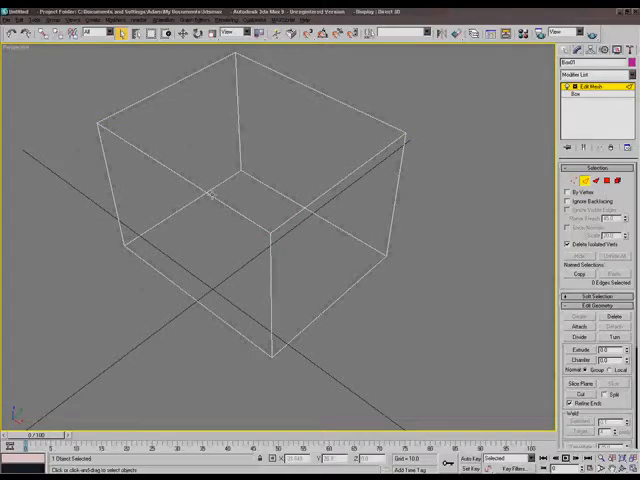
Step: Enter Face sub-object mode and restore Smooth + Highlights shading
{"action": "left_click", "coordinate": [340, 180]}
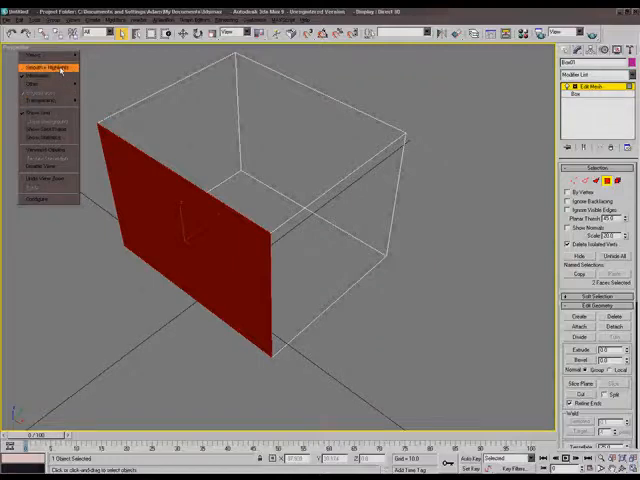
{"action": "left_click", "coordinate": [42, 67]}
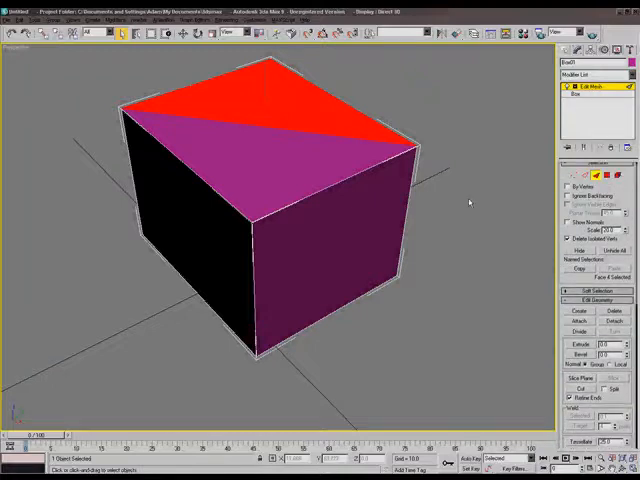
Step: Convert the box to an Editable Poly via the right-click menu
{"action": "right_click", "coordinate": [300, 200]}
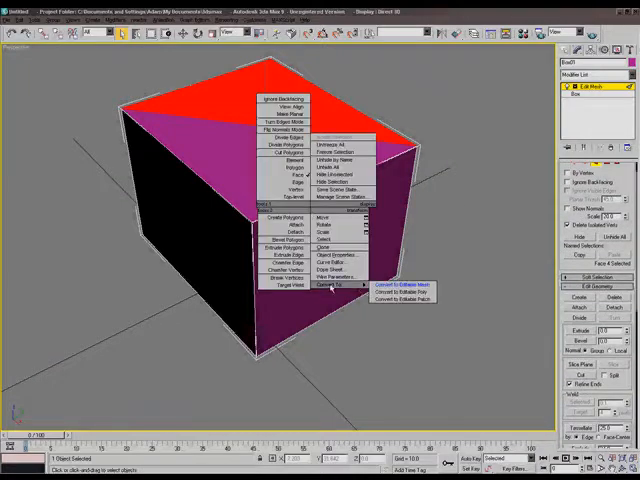
{"action": "left_click", "coordinate": [399, 291]}
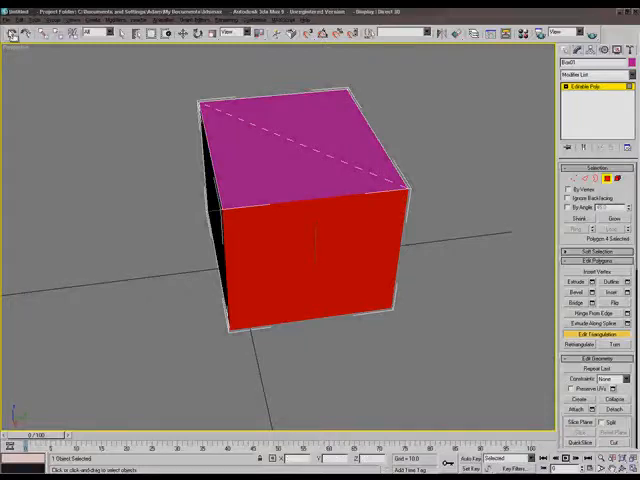
{"action": "left_click", "coordinate": [14, 18]}
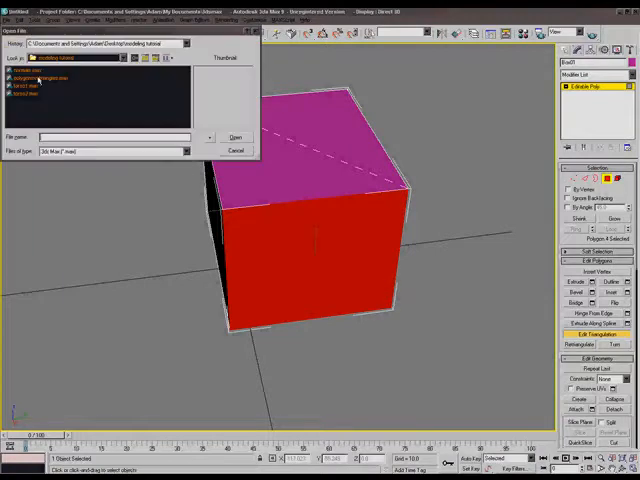
Step: Load the polygons vs triangles scene, then decline saving changes
{"action": "left_click", "coordinate": [234, 137]}
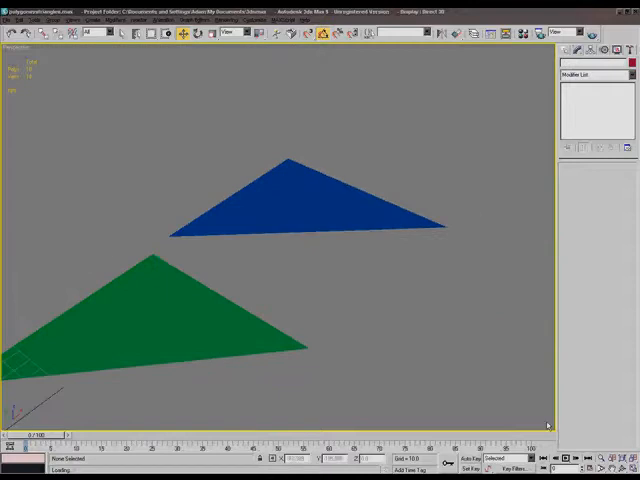
{"action": "mouse_move", "coordinate": [234, 270]}
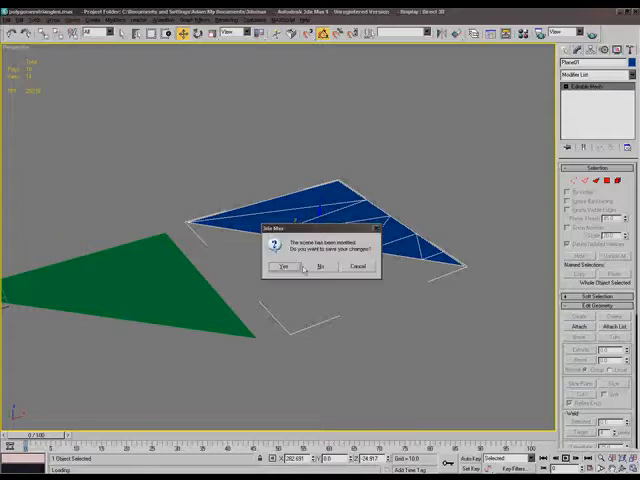
{"action": "left_click", "coordinate": [318, 267]}
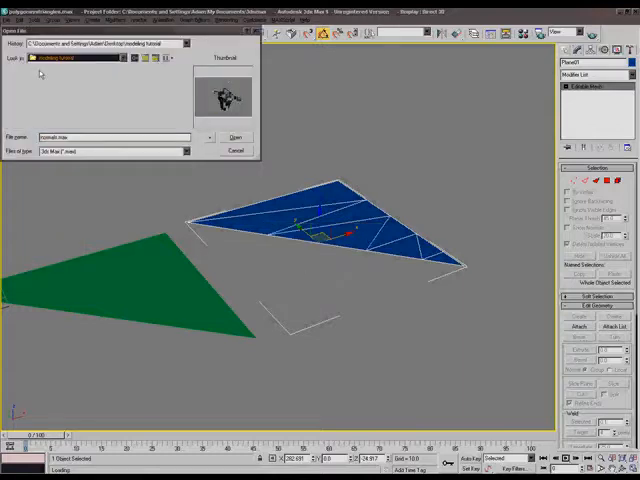
Step: Open the normals.max scene file
{"action": "left_click", "coordinate": [235, 137]}
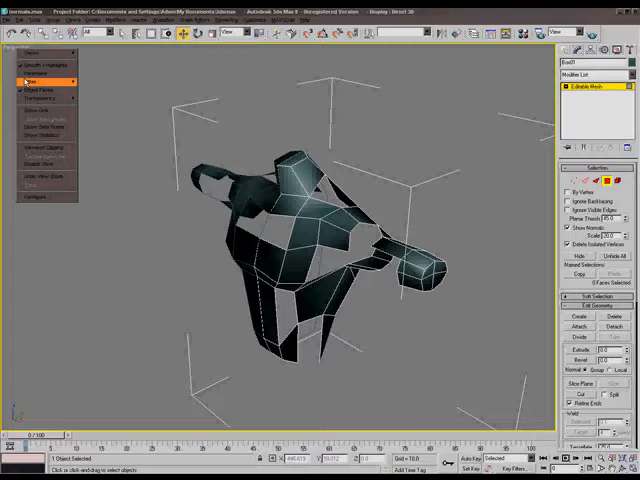
{"action": "mouse_move", "coordinate": [40, 97]}
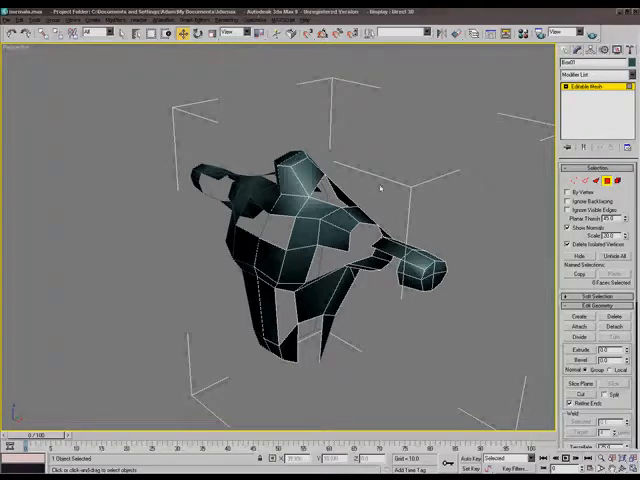
{"action": "mouse_move", "coordinate": [443, 194]}
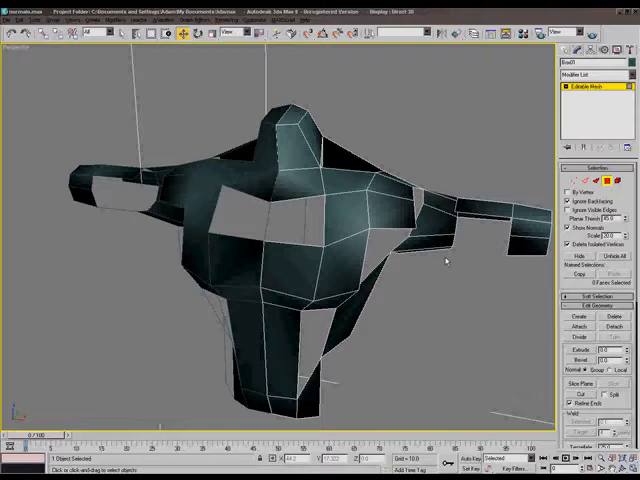
{"action": "mouse_move", "coordinate": [432, 273]}
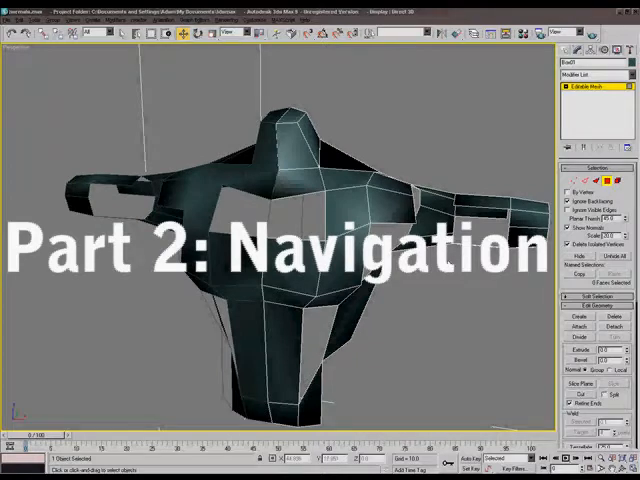
{"action": "left_click", "coordinate": [14, 17]}
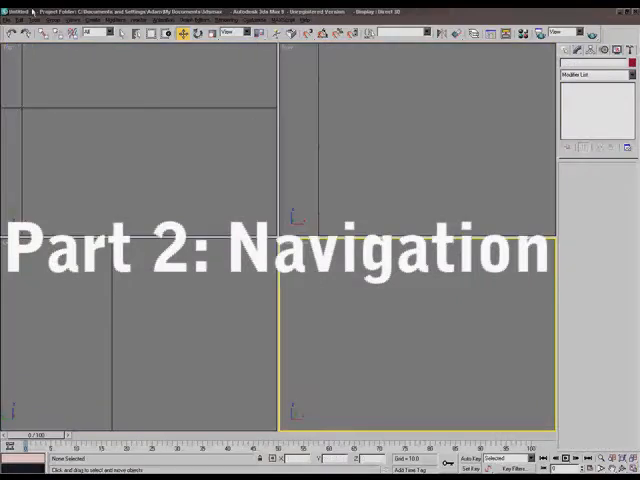
{"action": "left_click", "coordinate": [13, 20]}
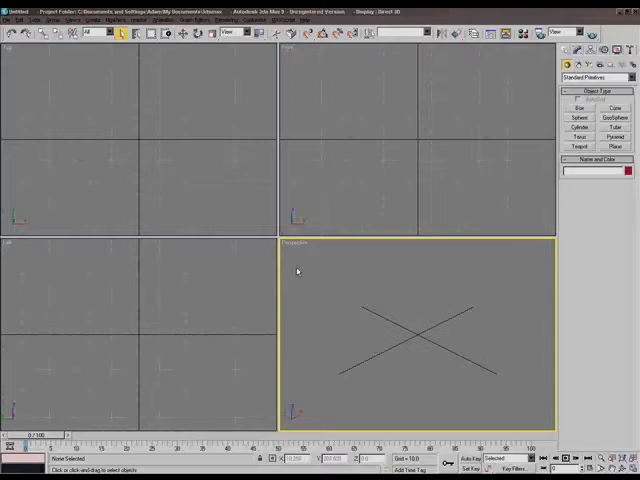
{"action": "mouse_move", "coordinate": [387, 310]}
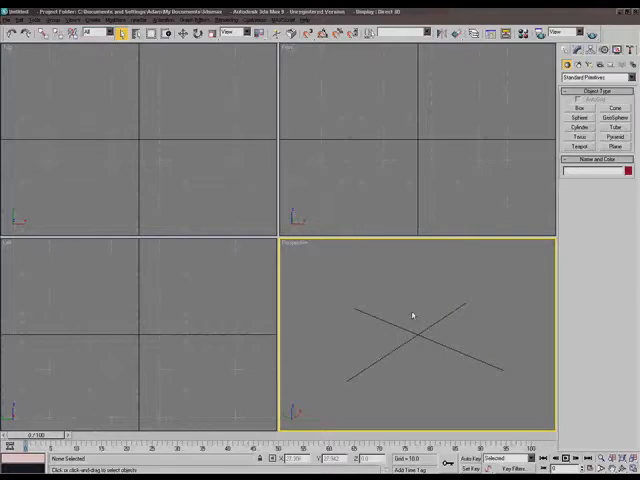
{"action": "mouse_move", "coordinate": [412, 355]}
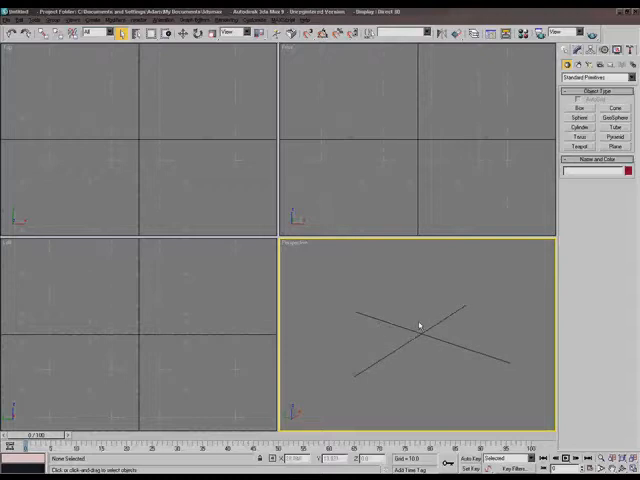
{"action": "mouse_move", "coordinate": [428, 319]}
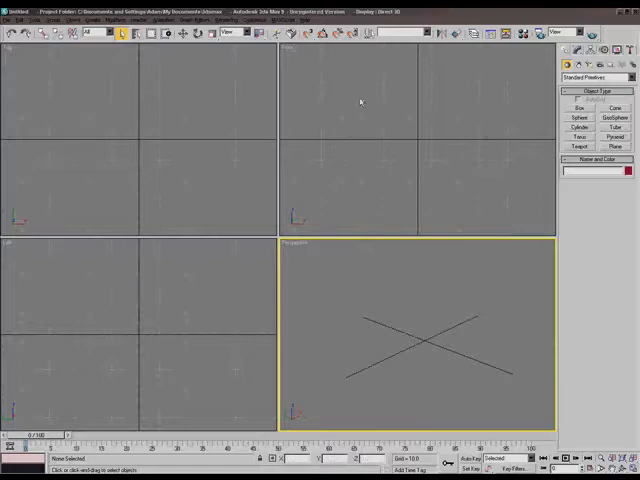
{"action": "left_click", "coordinate": [195, 120]}
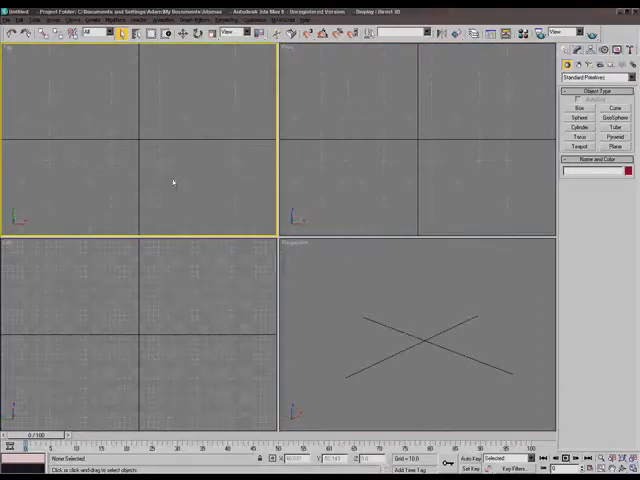
{"action": "left_click", "coordinate": [400, 347]}
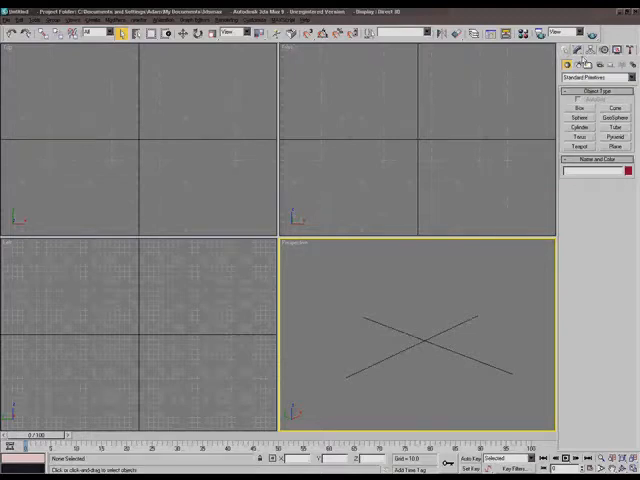
Step: Draw Box01 on the grid in the Perspective viewport
{"action": "left_click", "coordinate": [579, 107]}
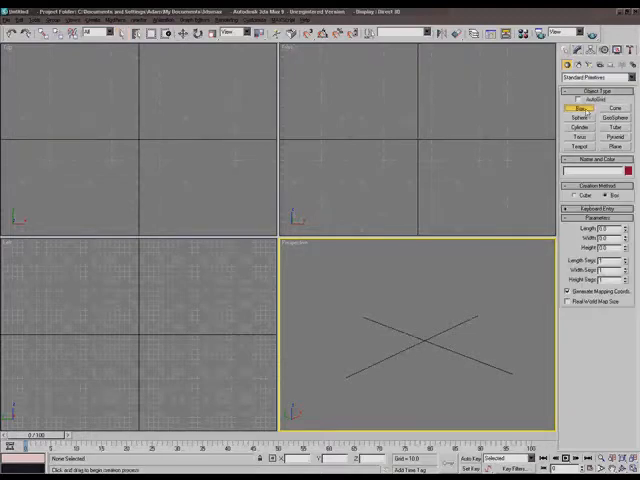
{"action": "left_click_drag", "start_coordinate": [390, 330], "coordinate": [470, 355]}
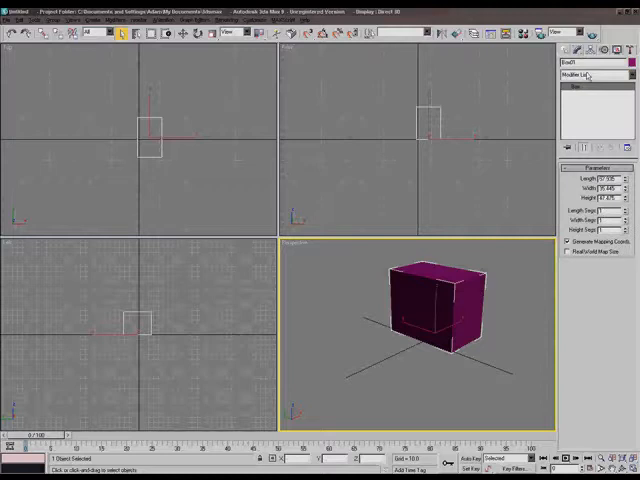
Step: Apply MeshSmooth to Box01, then replace it with Edit Mesh
{"action": "left_click", "coordinate": [593, 75]}
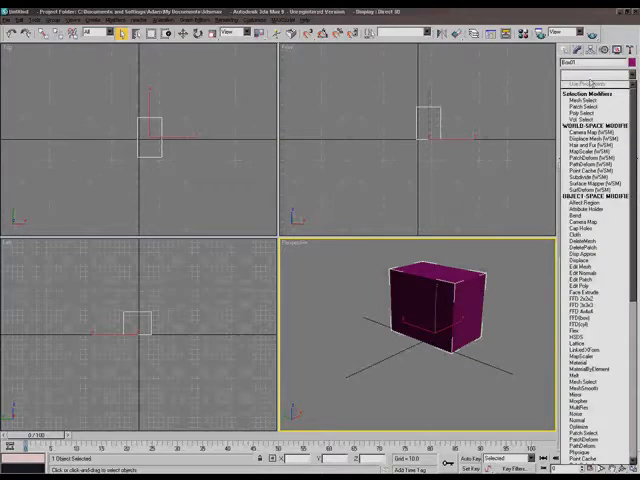
{"action": "scroll", "scroll_direction": "down", "scroll_amount": 3}
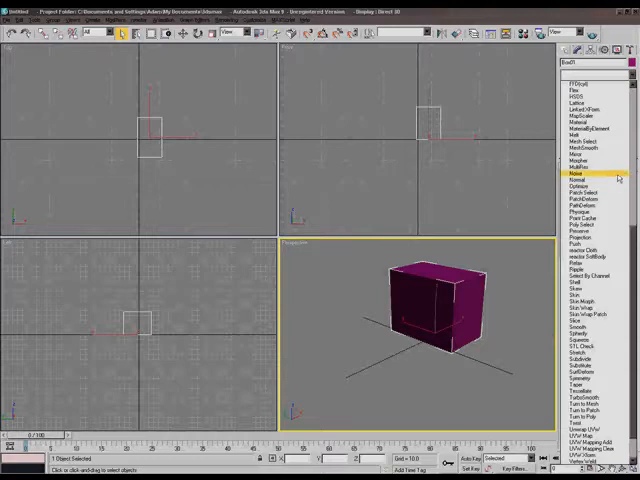
{"action": "left_click", "coordinate": [577, 180]}
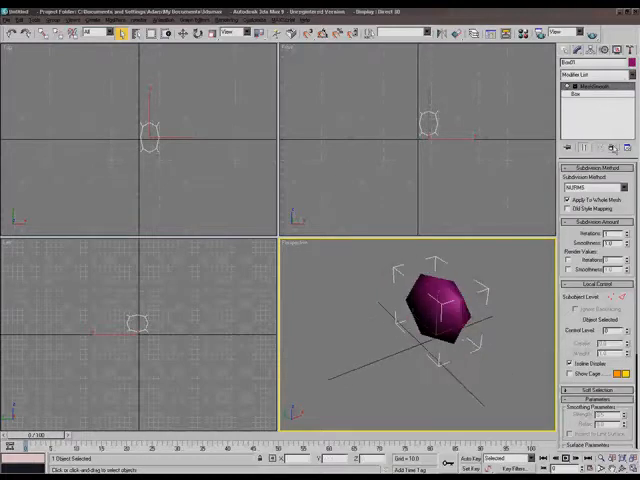
{"action": "left_click", "coordinate": [590, 64]}
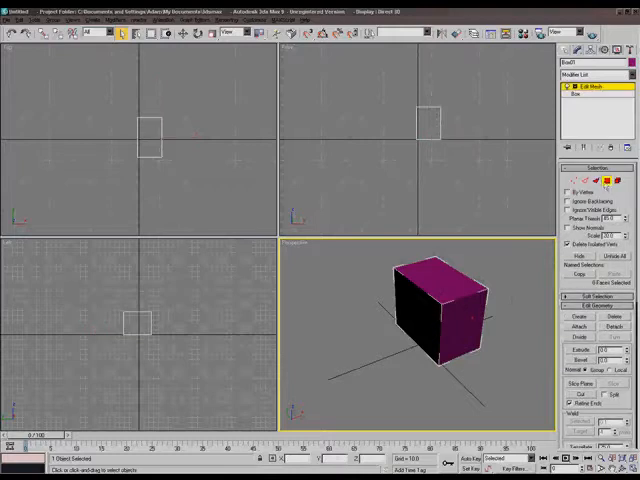
Step: Exit sub-object mode and return to the Create panel
{"action": "left_click", "coordinate": [410, 320]}
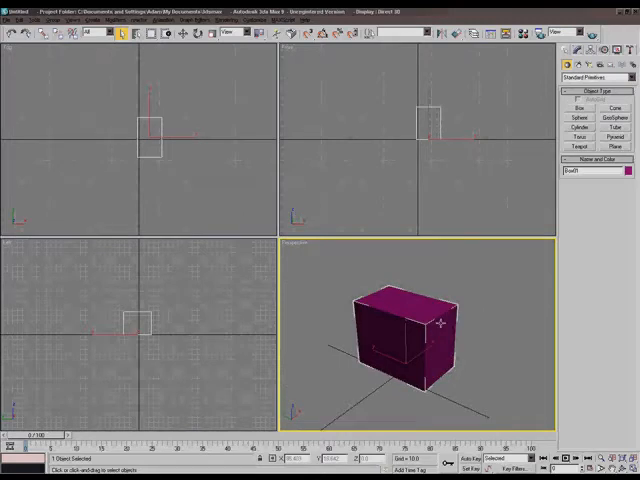
Step: Switch to Select and Move and enable Affect Pivot Only for Box01
{"action": "left_click", "coordinate": [183, 33]}
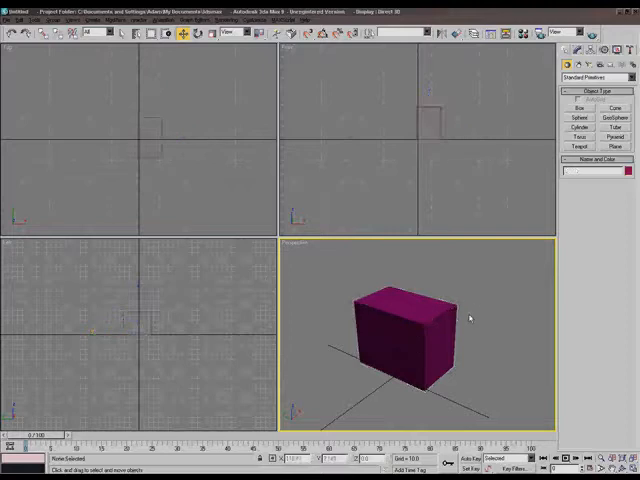
{"action": "left_click", "coordinate": [405, 340]}
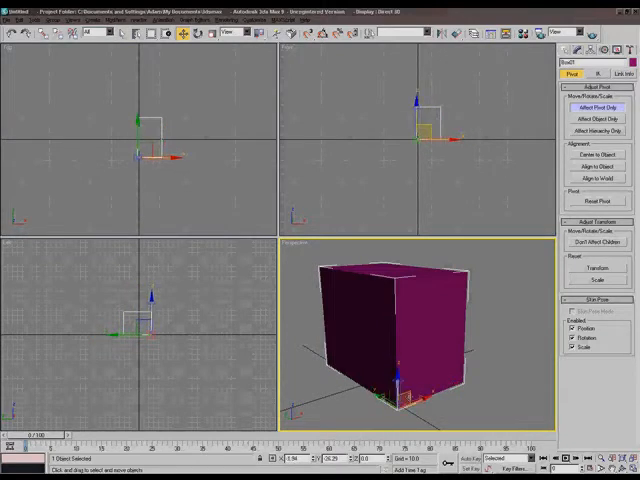
Step: Orbit the Perspective view to see the pivot at the box's bottom corner
{"action": "left_click_drag", "start_coordinate": [400, 330], "coordinate": [400, 290]}
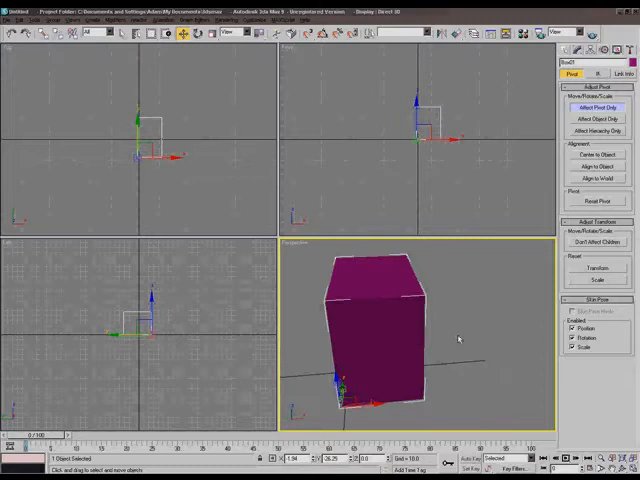
{"action": "mouse_move", "coordinate": [438, 352]}
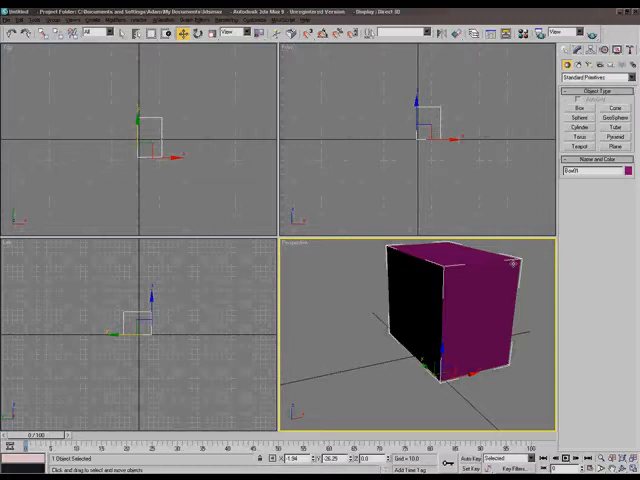
Step: Toggle between Select and Rotate and Select and Uniform Scale, ending on Scale
{"action": "left_click", "coordinate": [197, 33]}
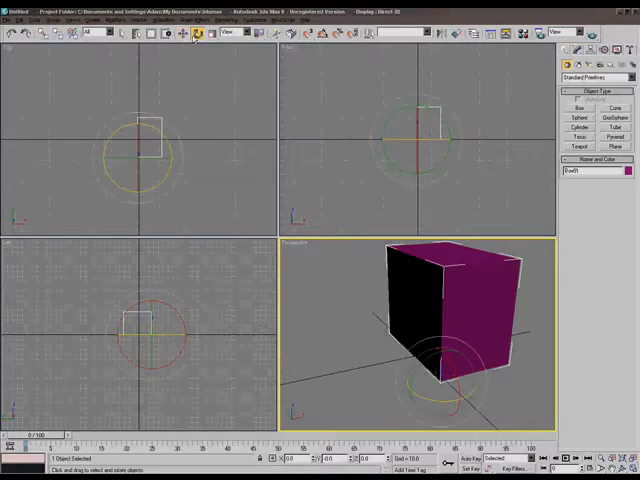
{"action": "left_click", "coordinate": [211, 33]}
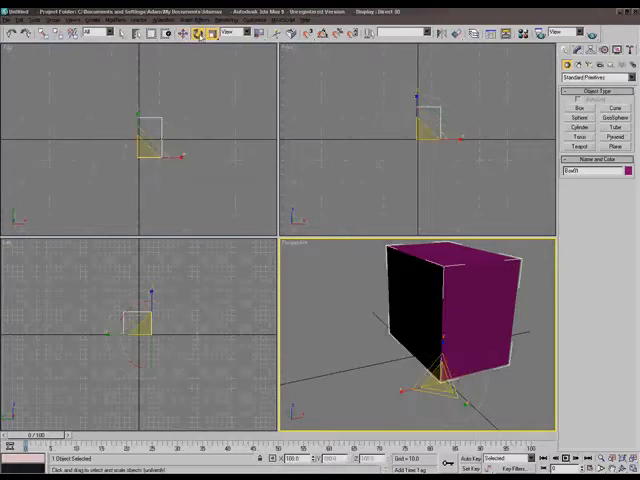
{"action": "left_click", "coordinate": [203, 33]}
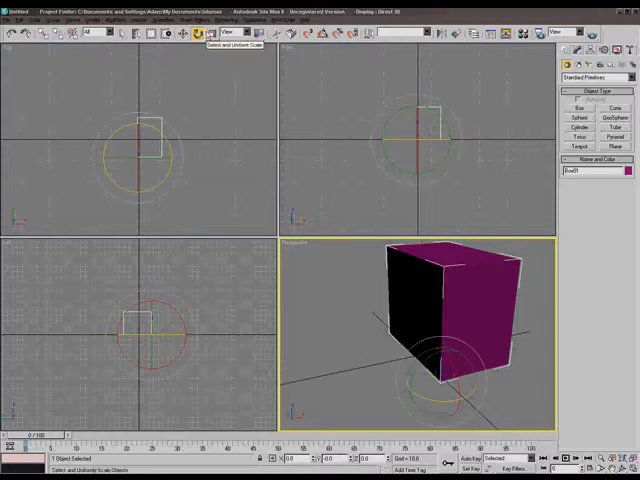
{"action": "left_click", "coordinate": [211, 33]}
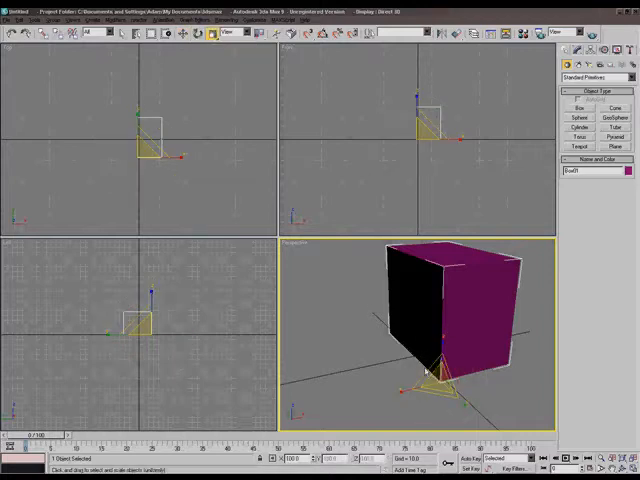